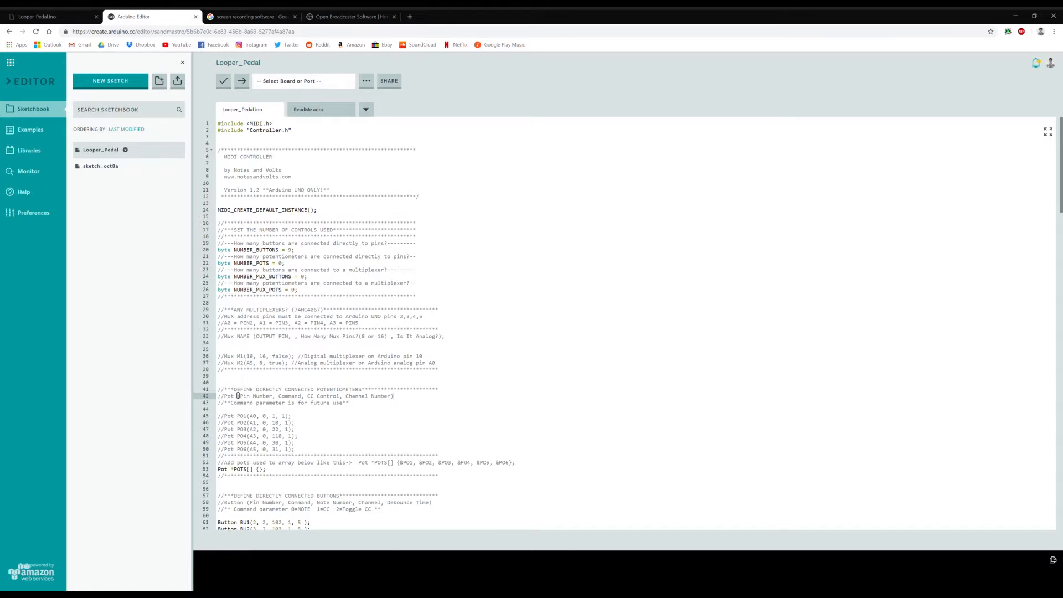
Select the DEFINE DIRECTLY CONNECTED BUTTONS block, lines 57–72, declaring BU1–BU9.
{"action": "scroll", "scroll_direction": "down", "scroll_amount": 3}
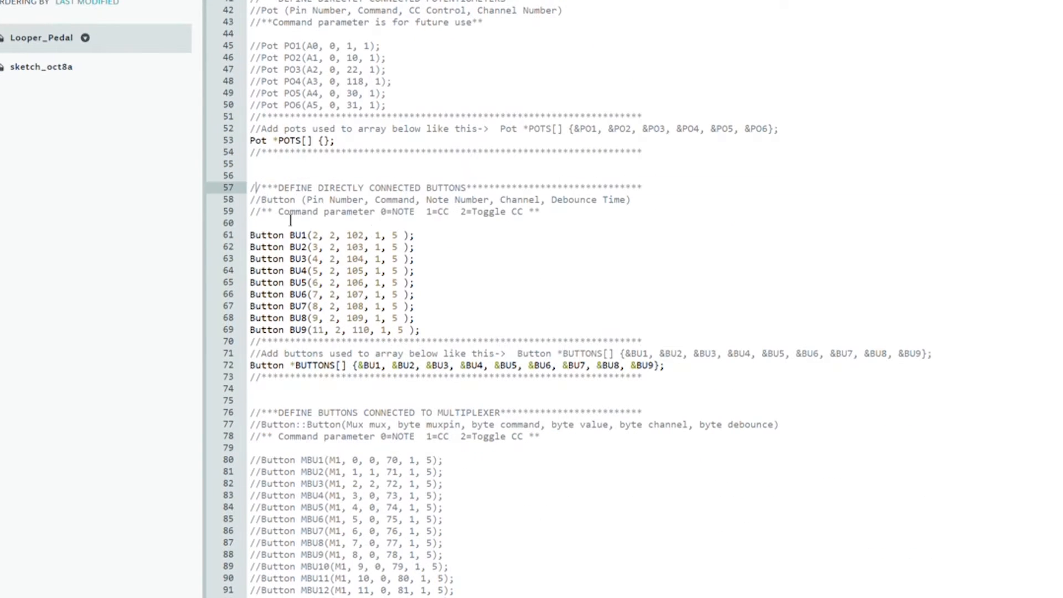
{"action": "left_click_drag", "start_coordinate": [288, 217], "coordinate": [667, 366]}
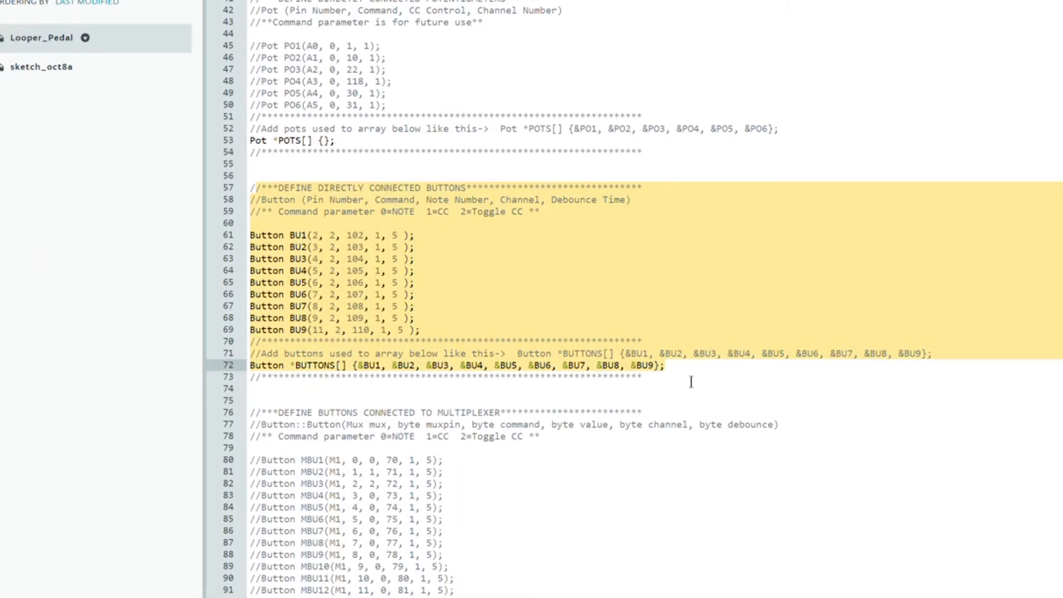